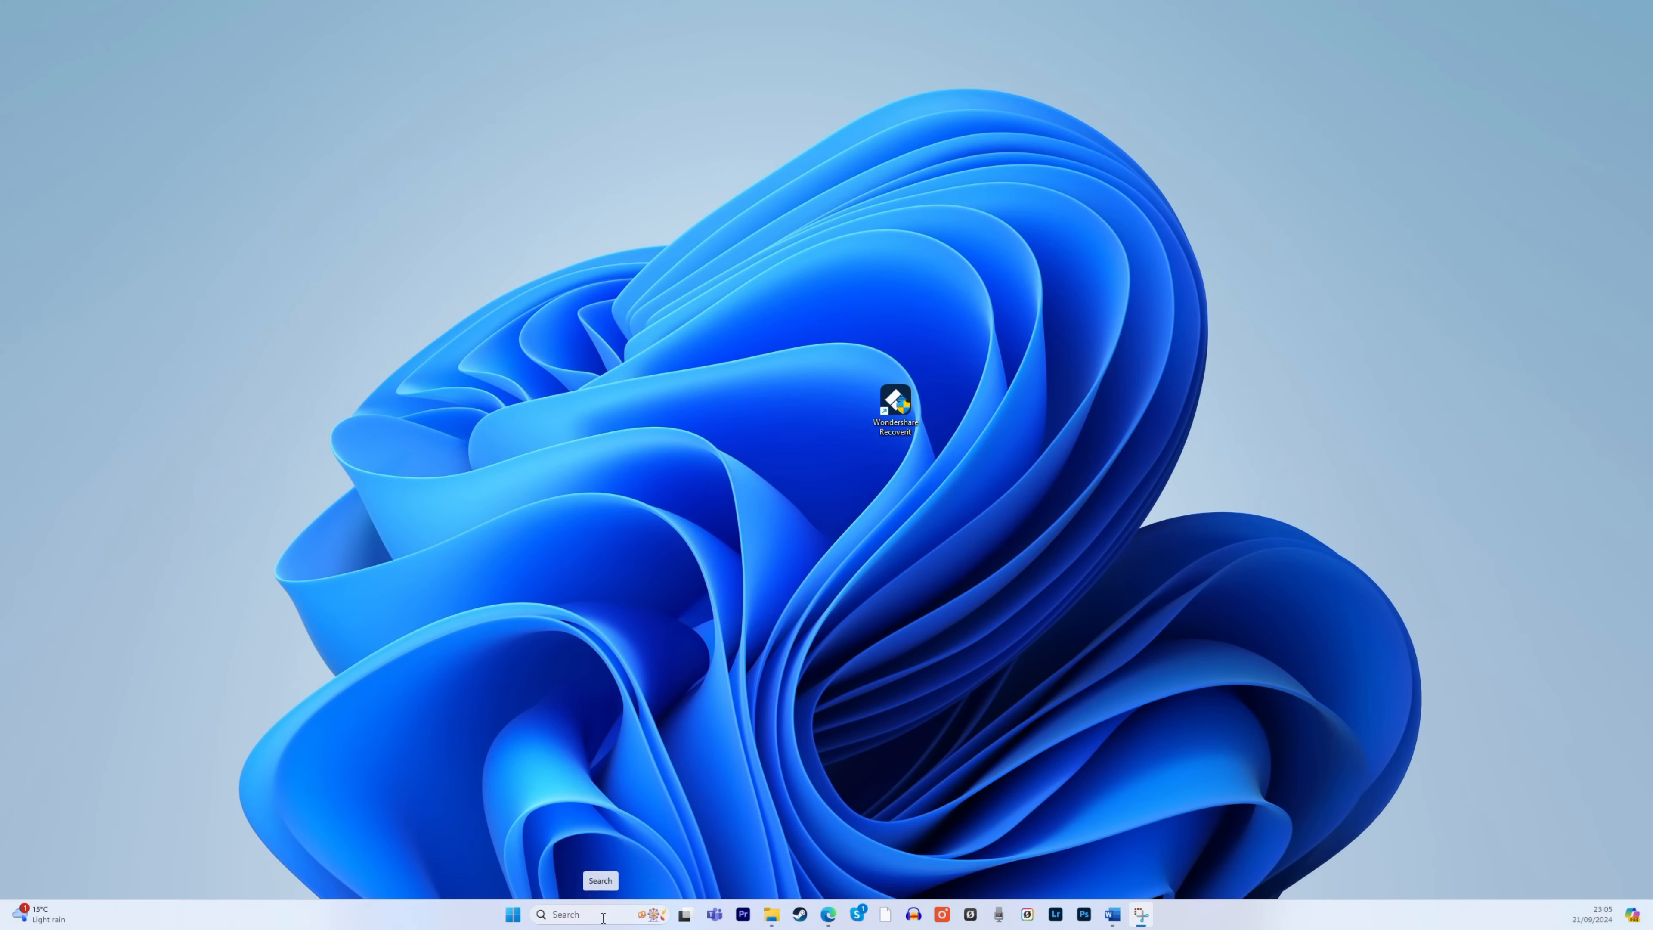
{"action": "type", "text": "create a restore point"}
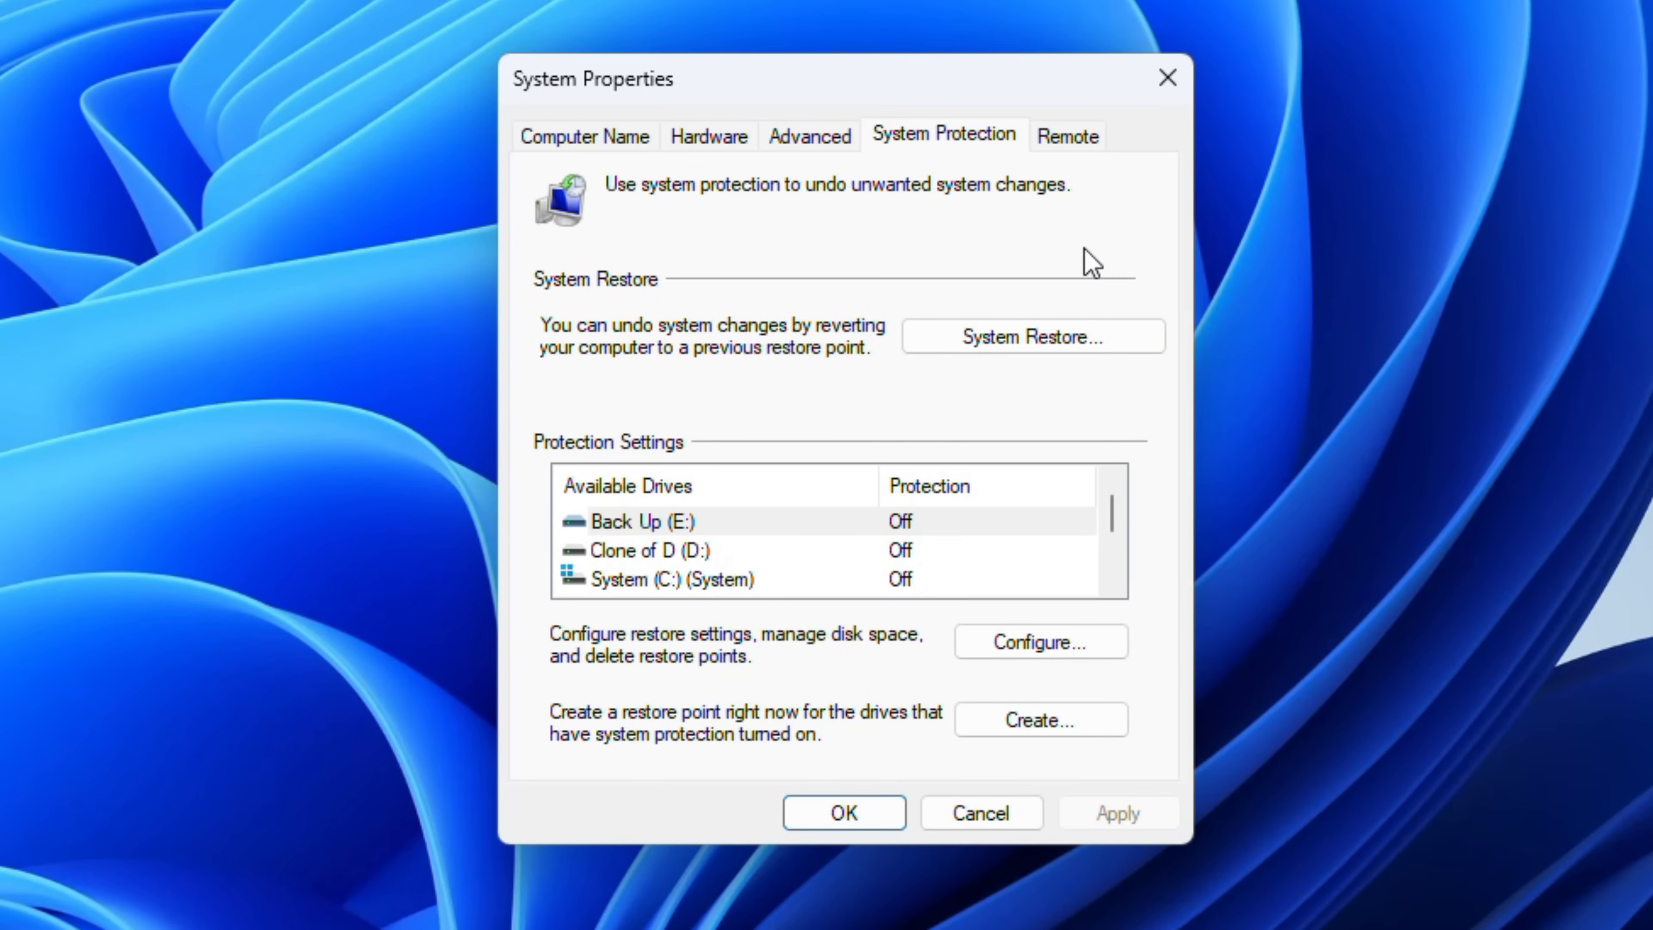
{"action": "mouse_move", "coordinate": [1001, 362]}
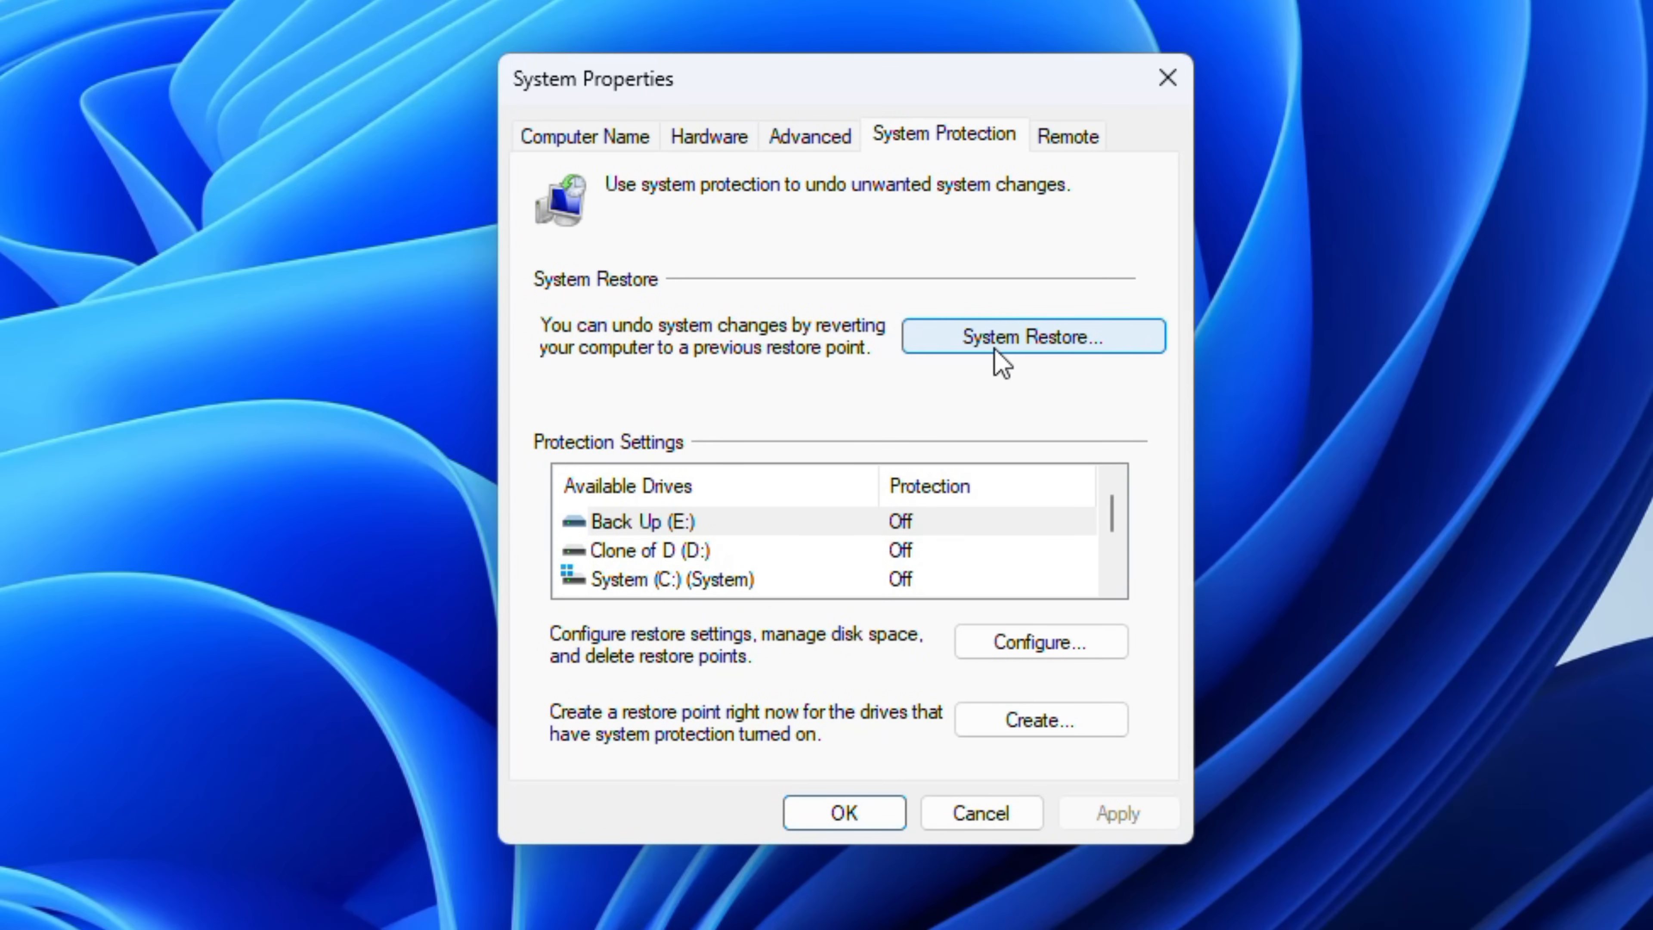